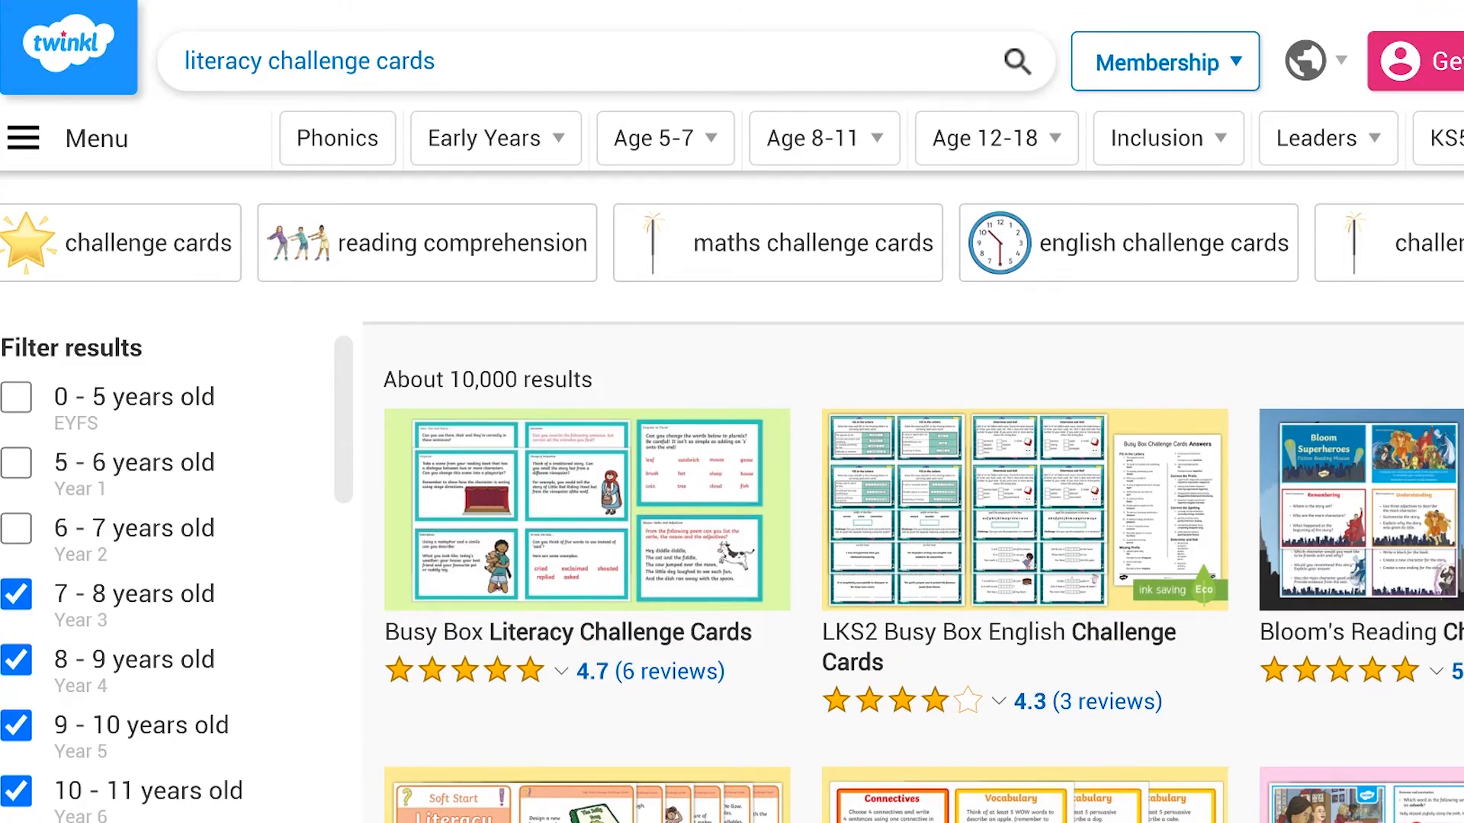
Step: Select the whole LKS2 Busy Box English Challenge Cards title on its resource page
scroll(down, 3)
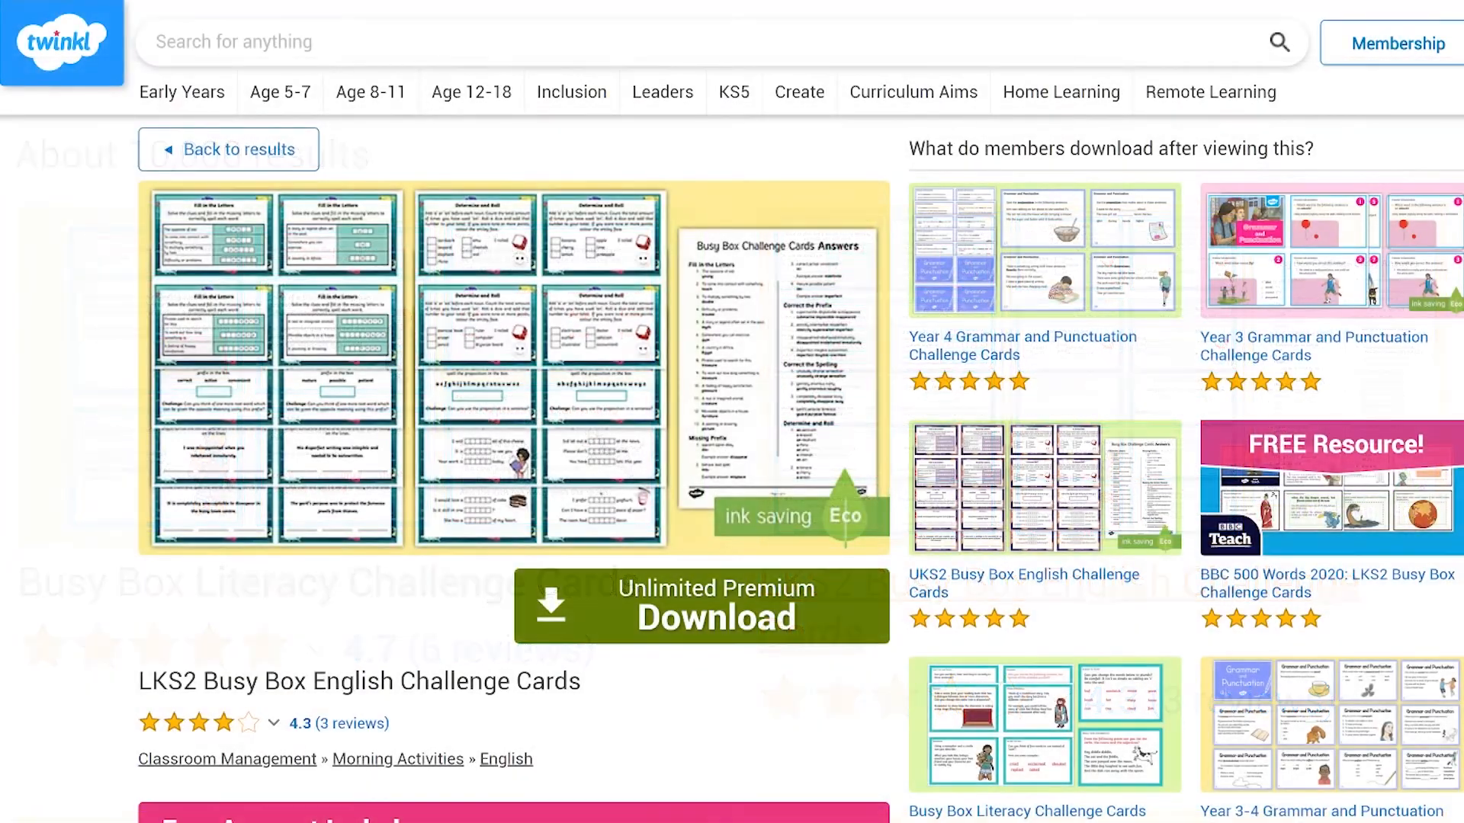
triple_click(358, 682)
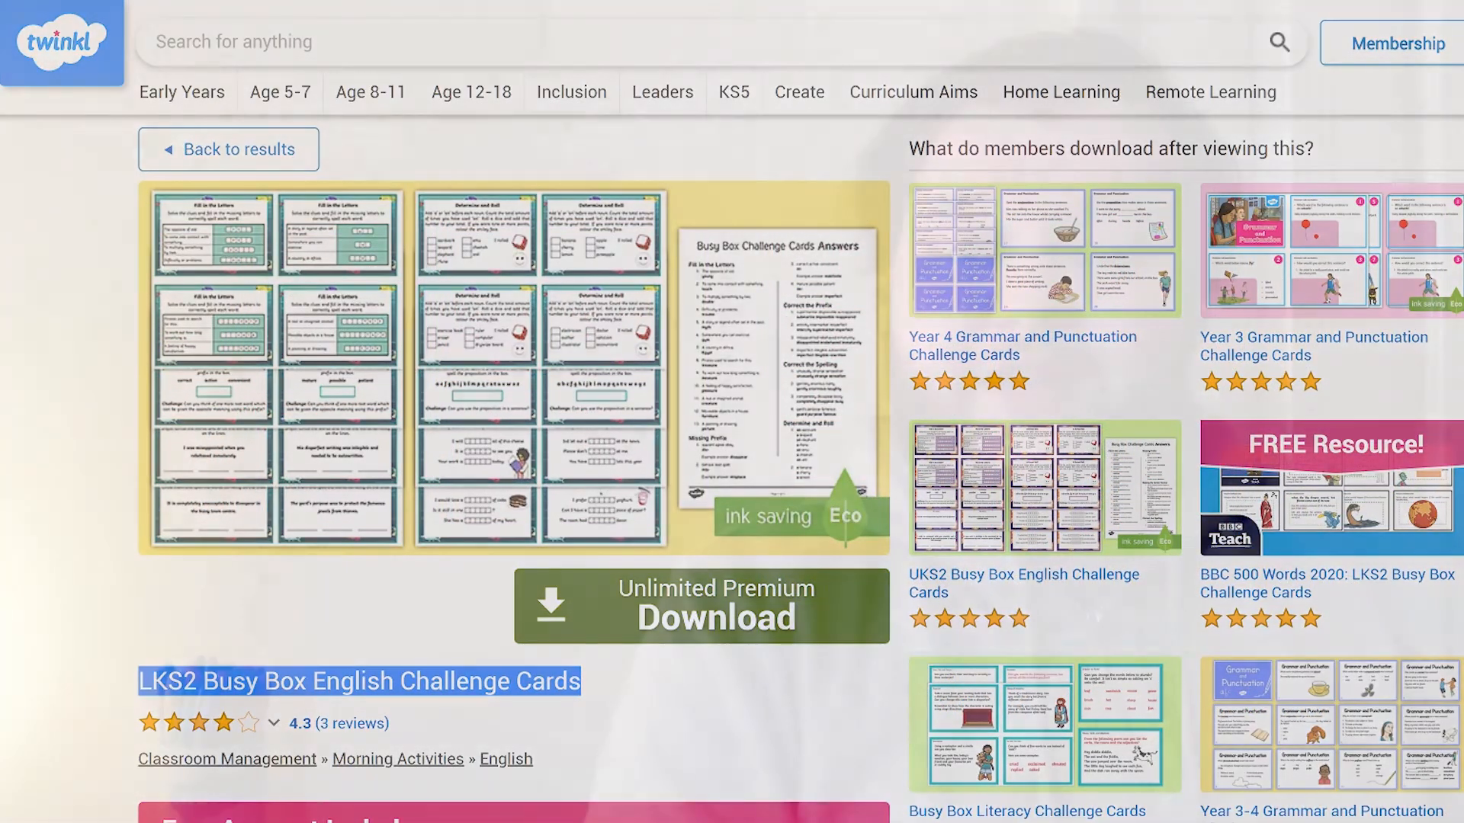